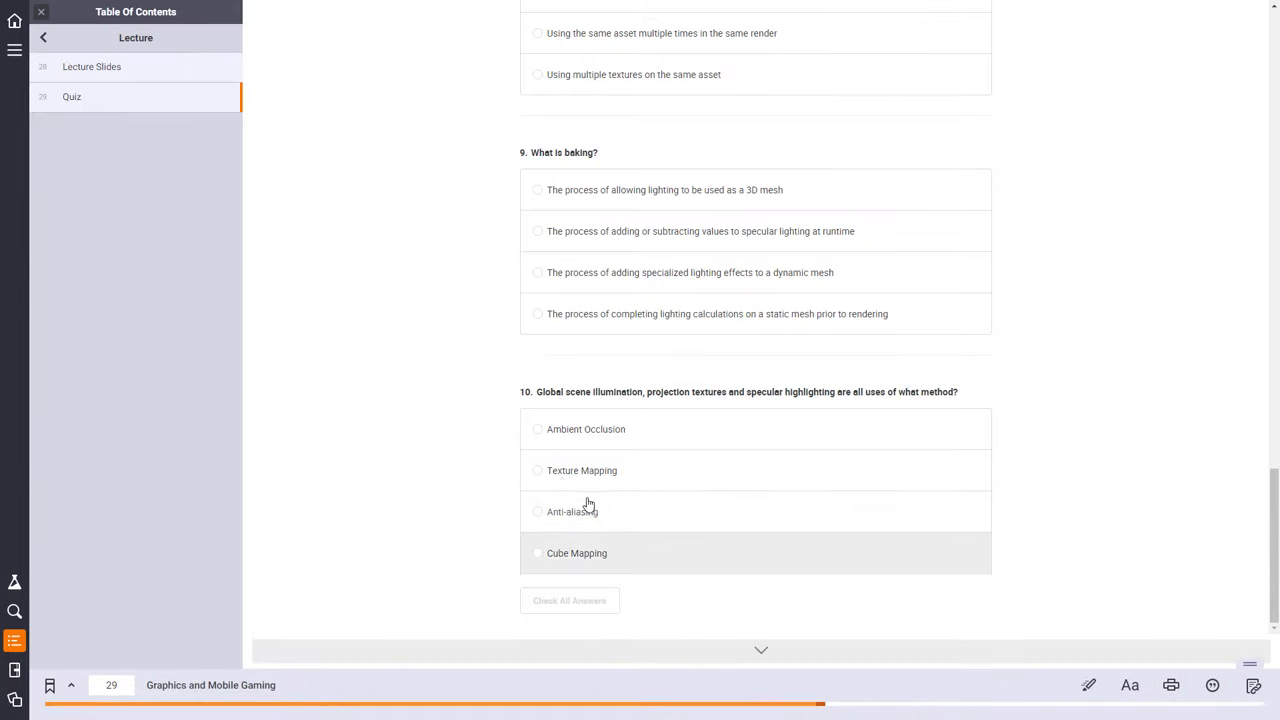
Open the Video Games Design Labs page and scroll down to the Lab 4 game loop video.
{"action": "left_click", "coordinate": [569, 600]}
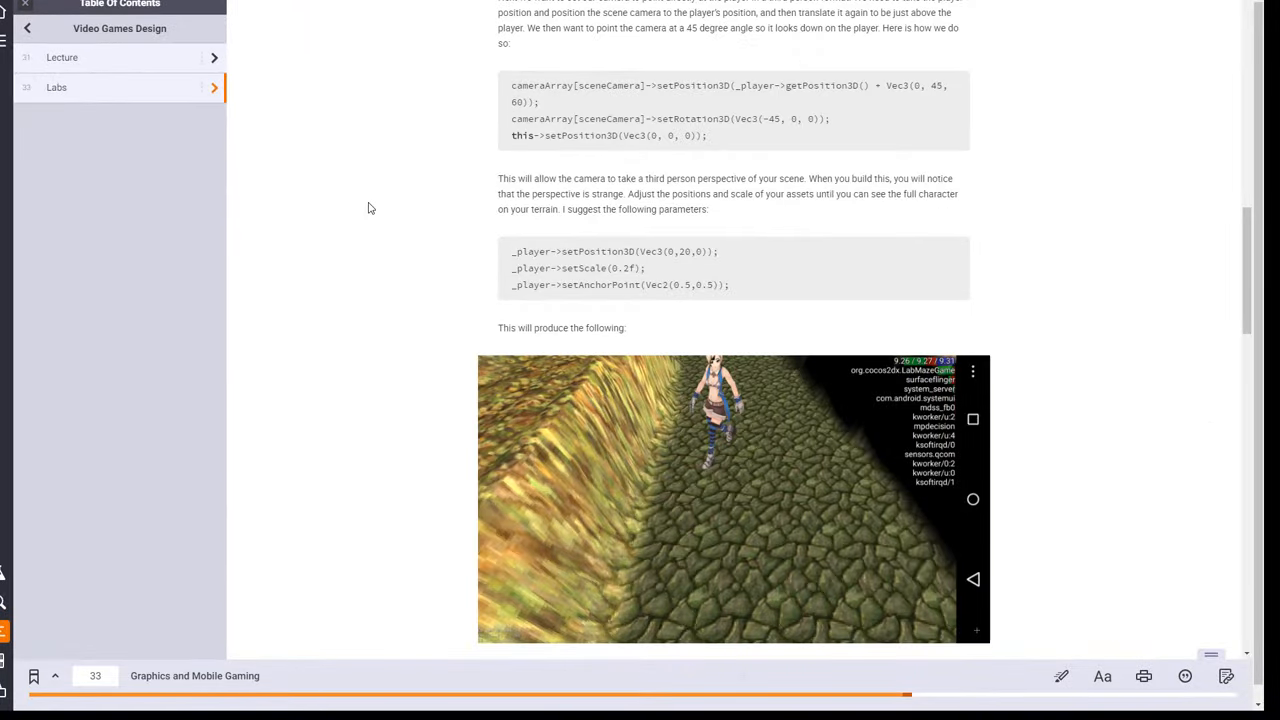
{"action": "scroll", "scroll_direction": "down", "scroll_amount": 3}
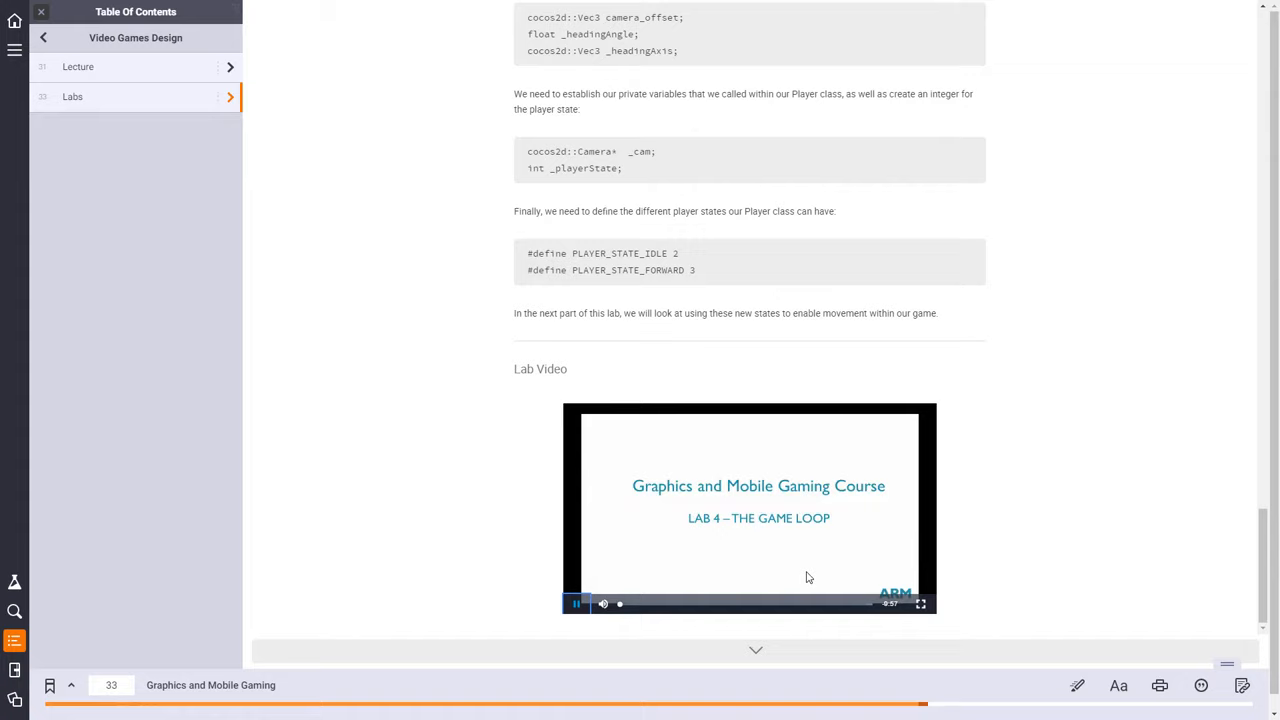